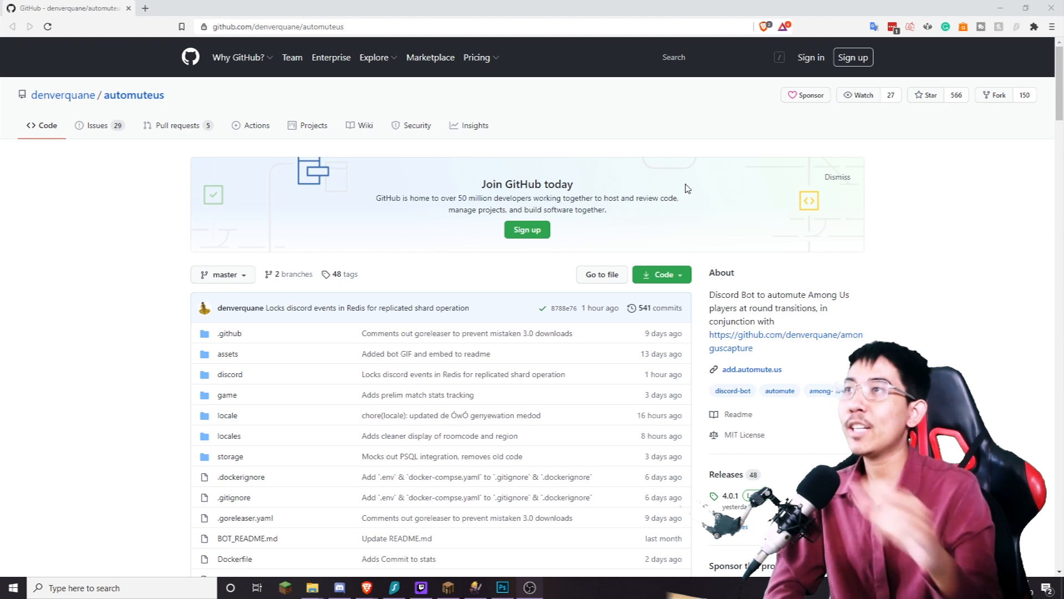
mouse_move(134, 206)
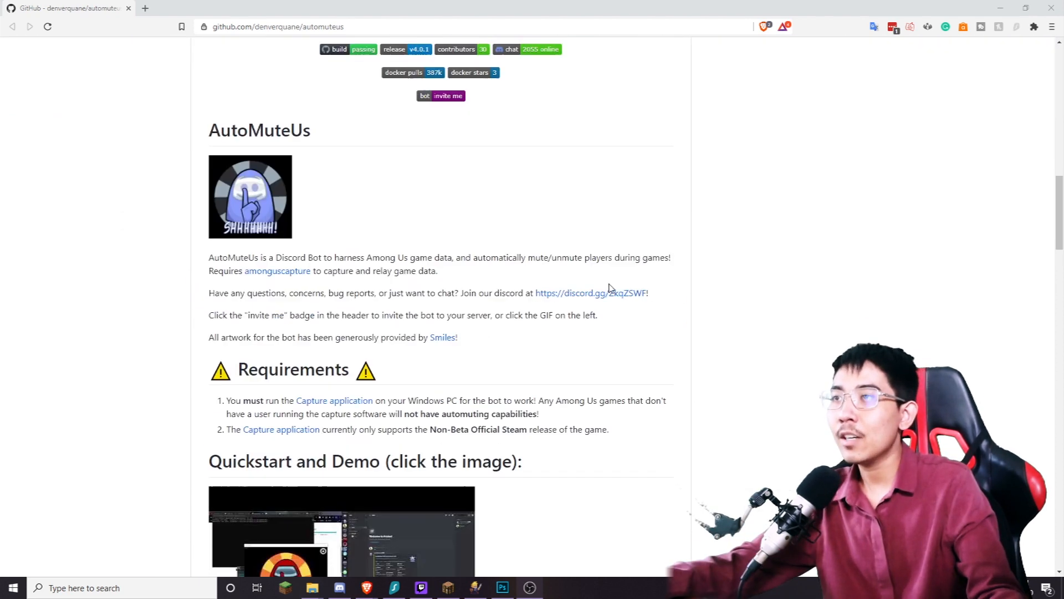
- Follow the 'invite me' badge in the automuteus README to Discord's bot authorization page
scroll("down", 3)
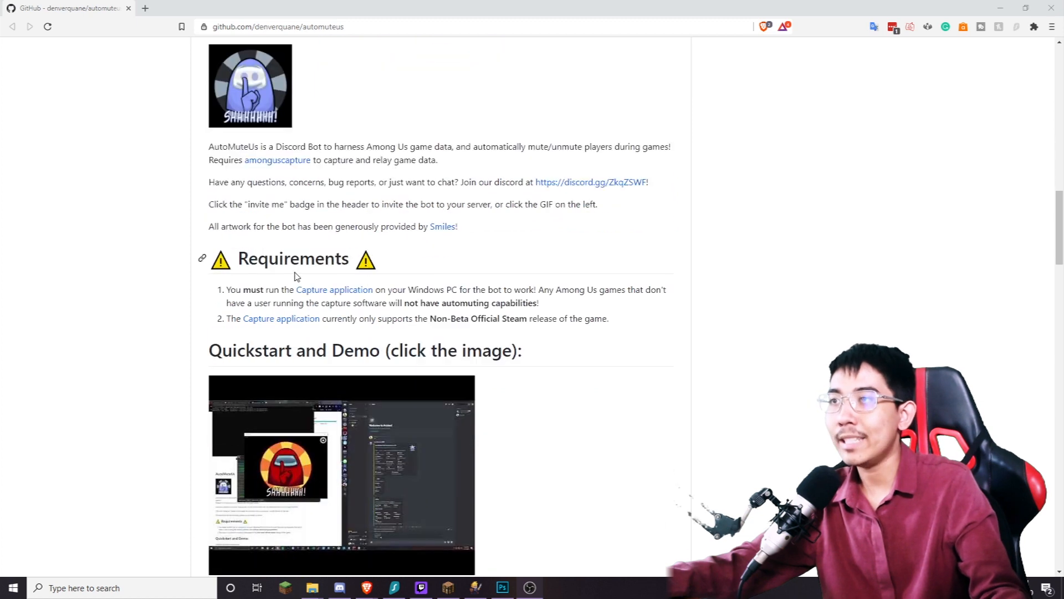
scroll("down", 3)
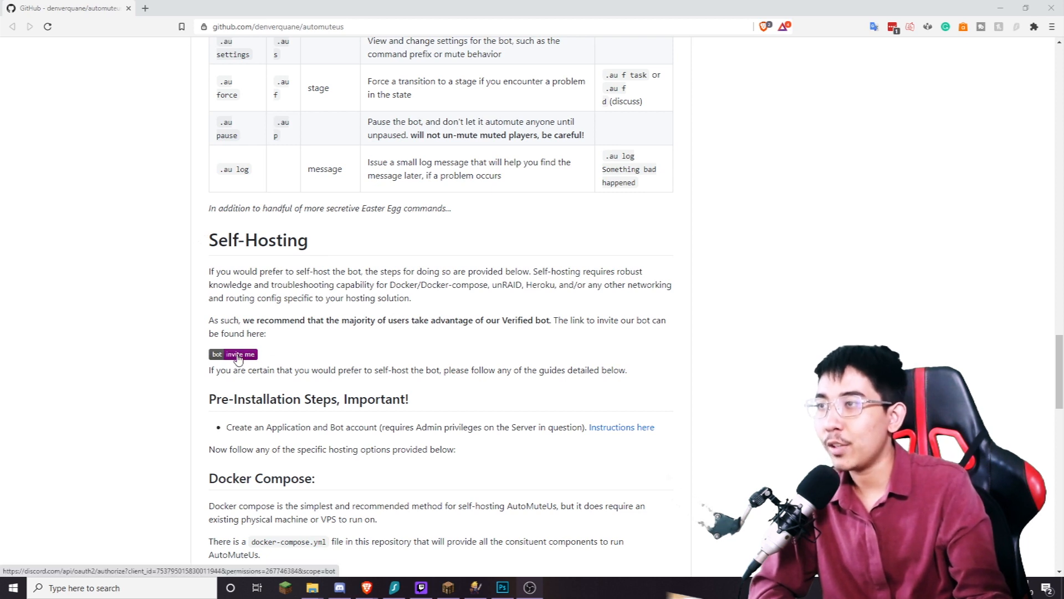
left_click(242, 353)
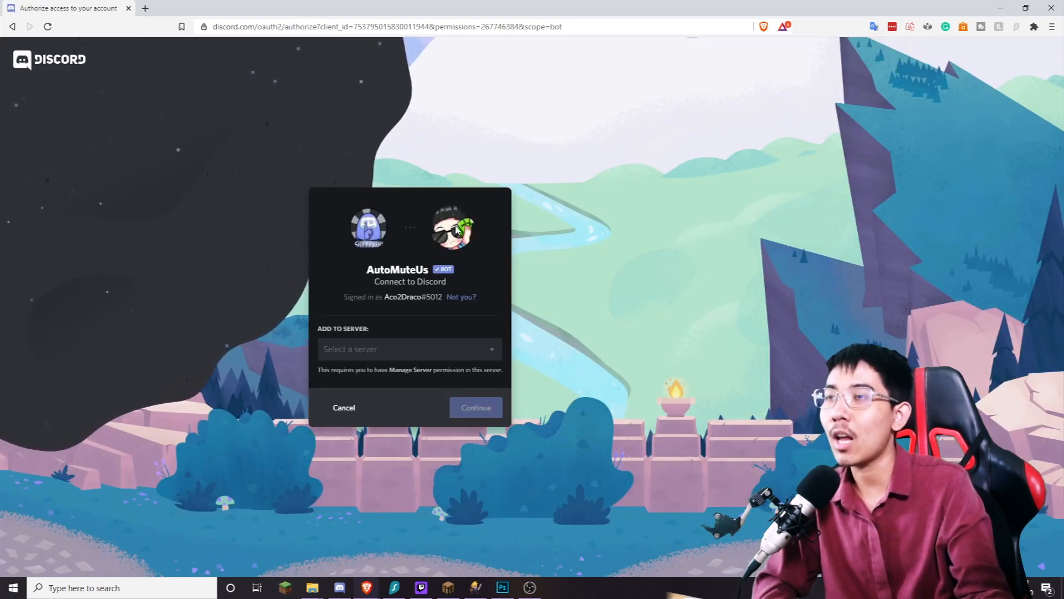
- Authorize the AutoMuteUs bot into Aco2Draco's server, passing the reCAPTCHA check
left_click(409, 349)
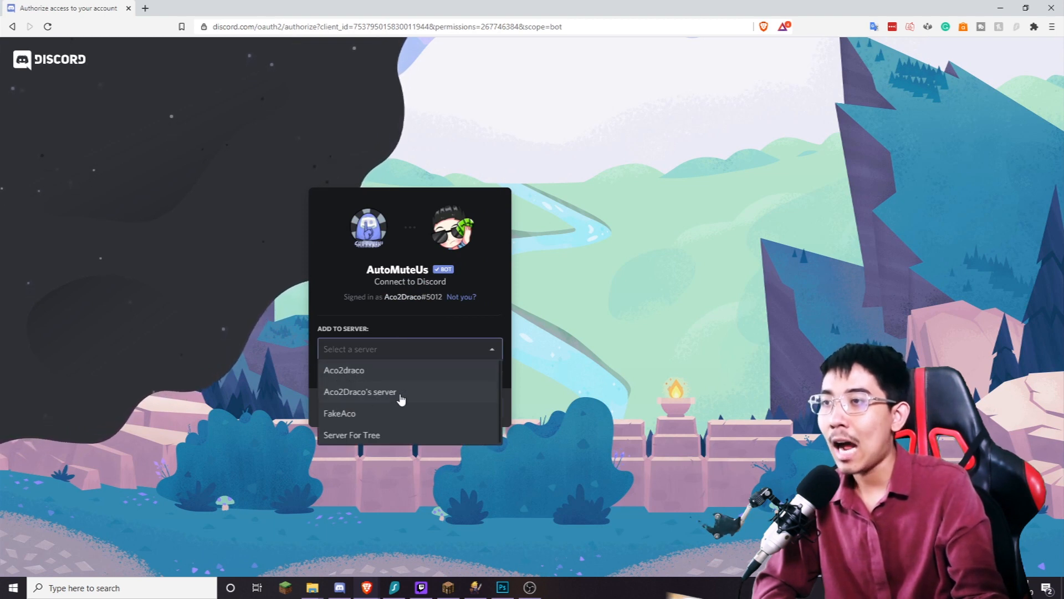
left_click(360, 391)
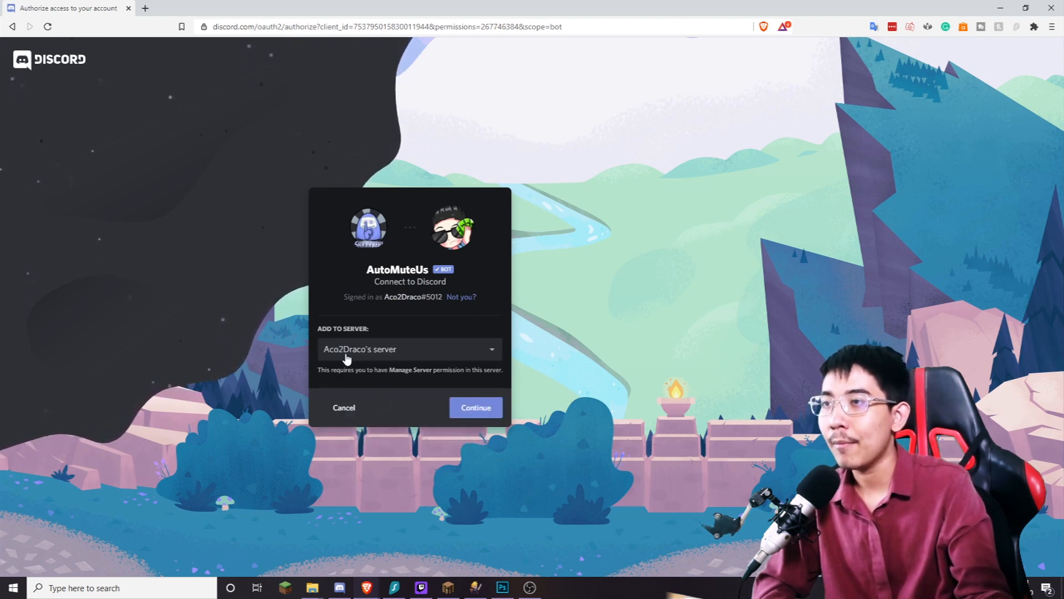
left_click(476, 407)
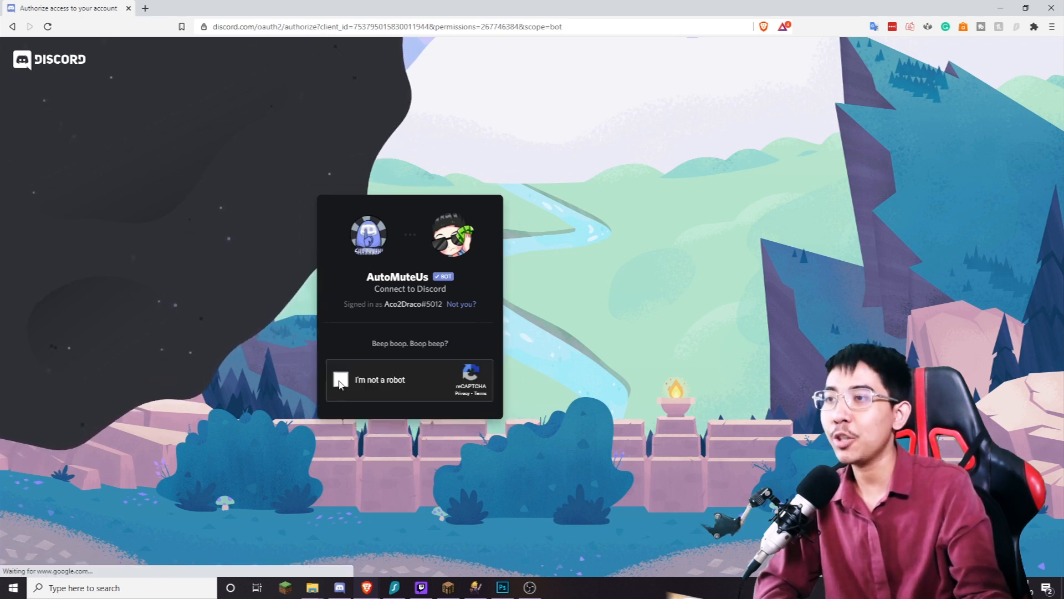
left_click(340, 379)
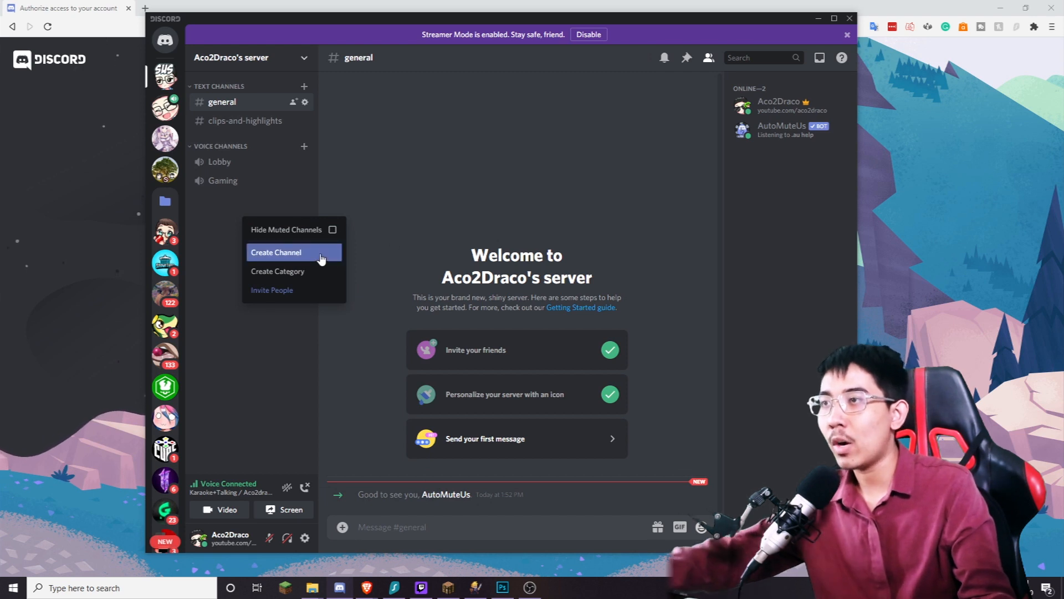
- Create a new channel category named AmongUs in the server
left_click(278, 271)
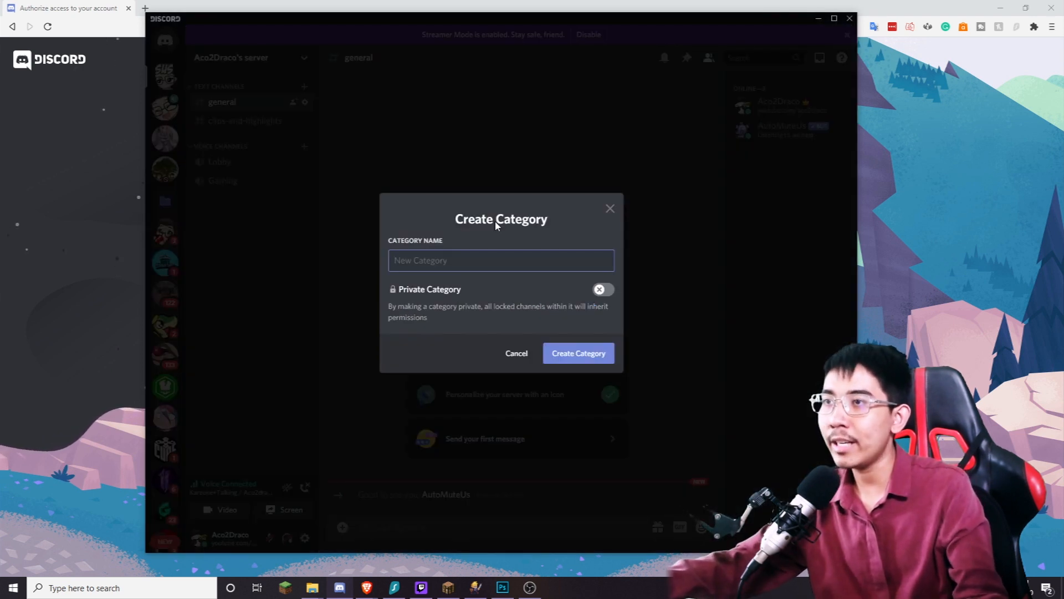
type("Among")
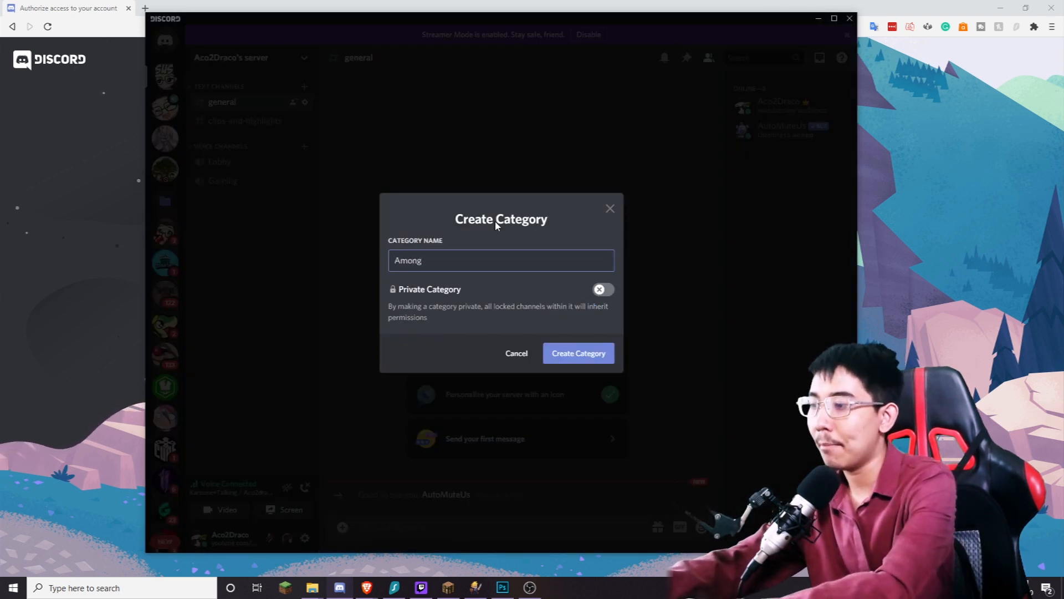
type("Us")
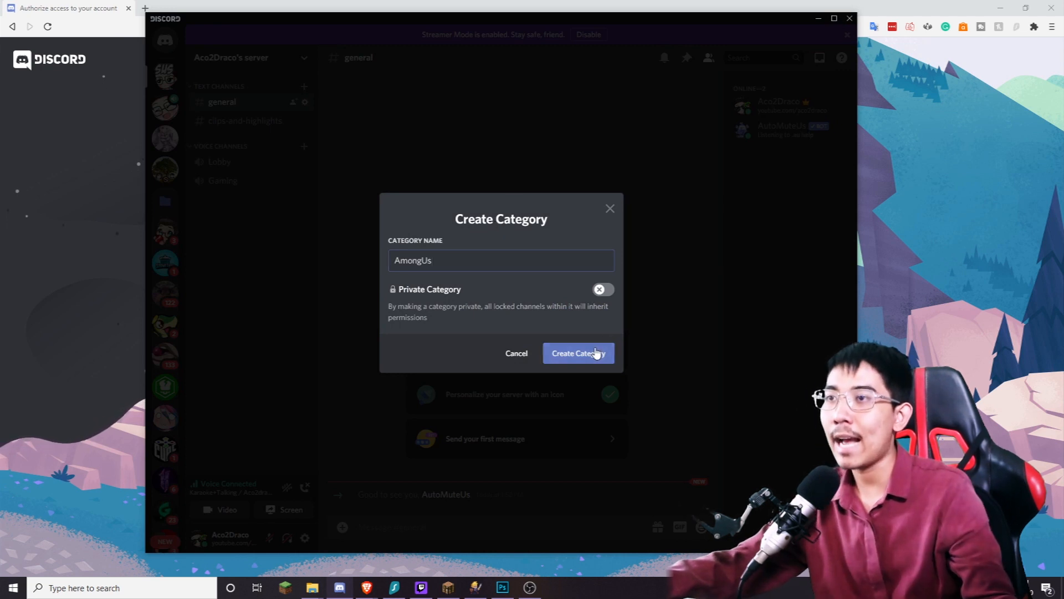
left_click(576, 352)
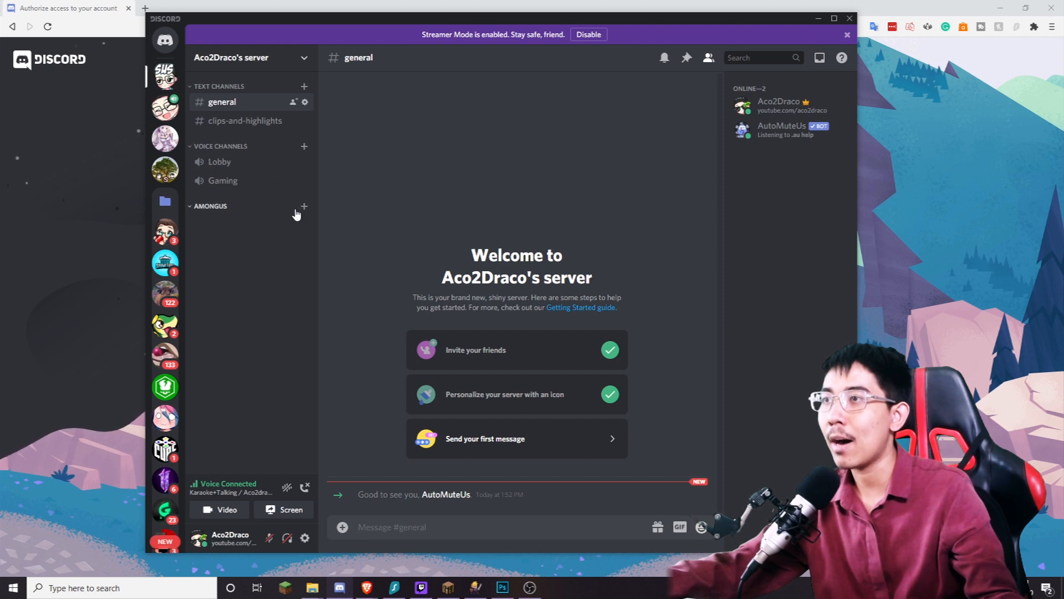
- Create a text channel named code under the AmongUs category
left_click(304, 207)
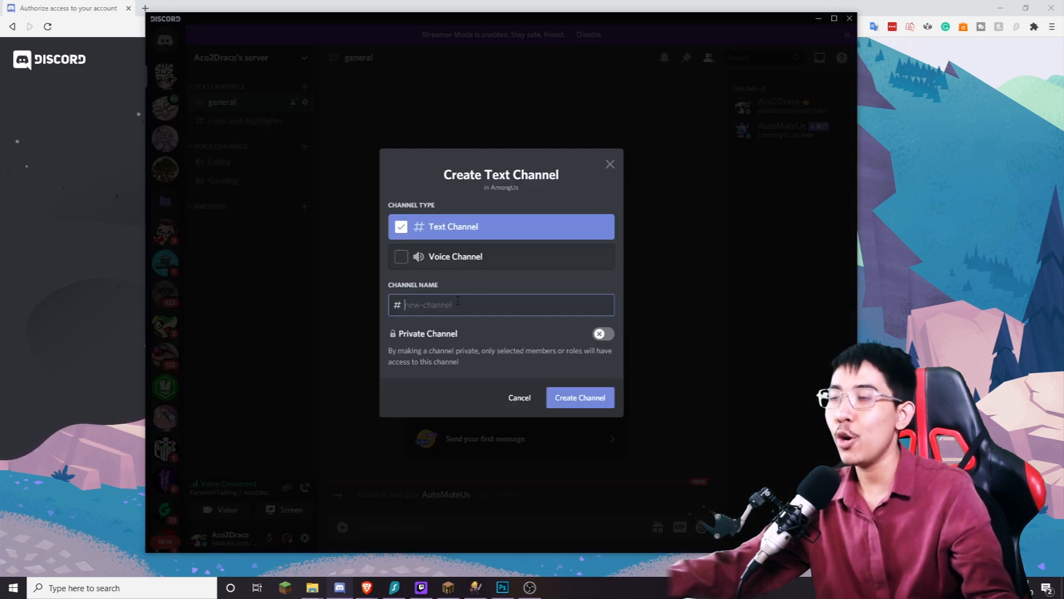
type("code")
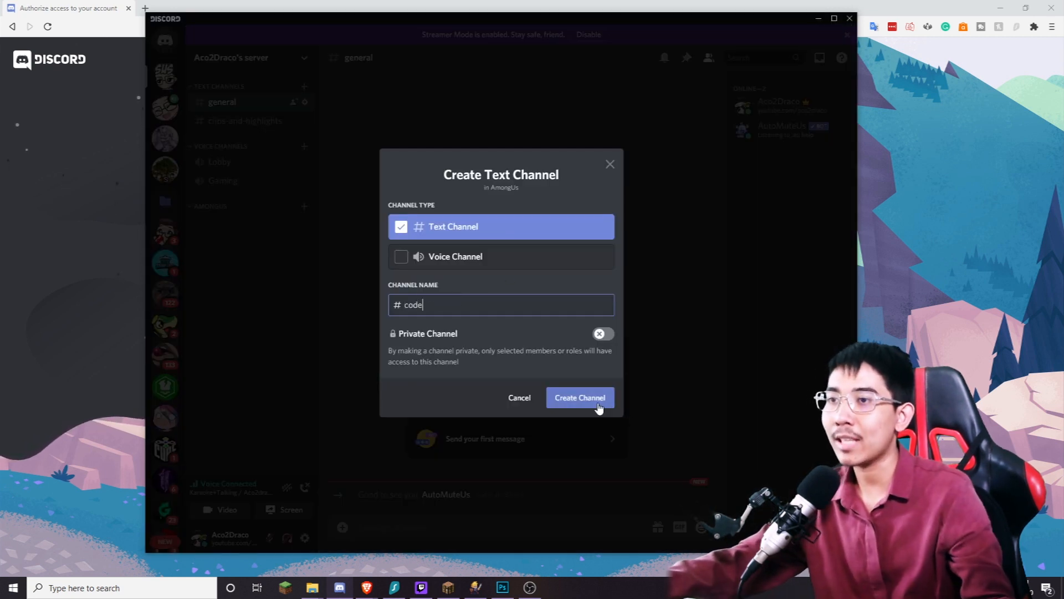
left_click(579, 397)
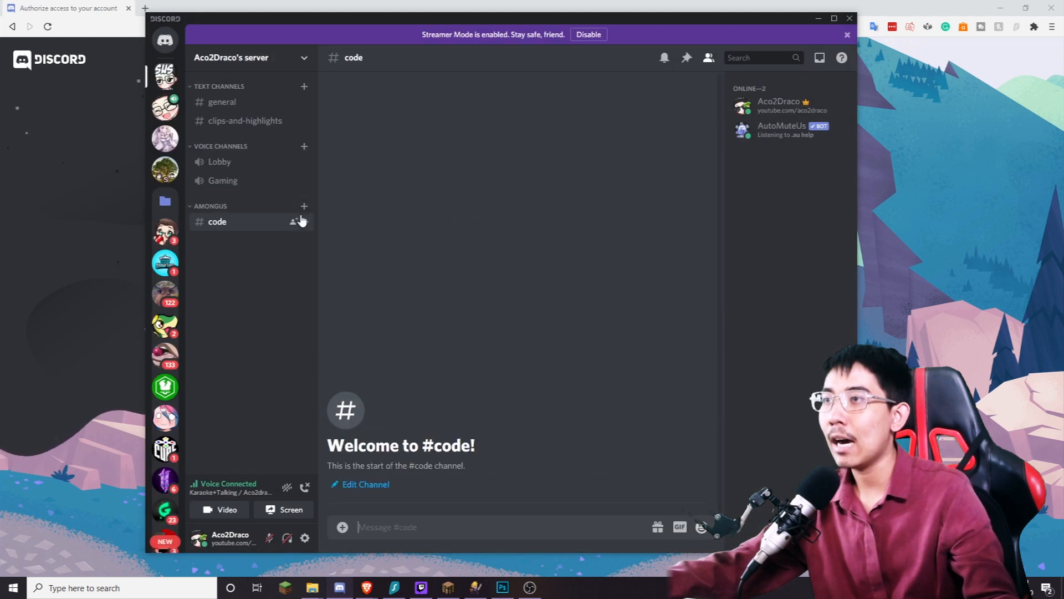
mouse_move(304, 206)
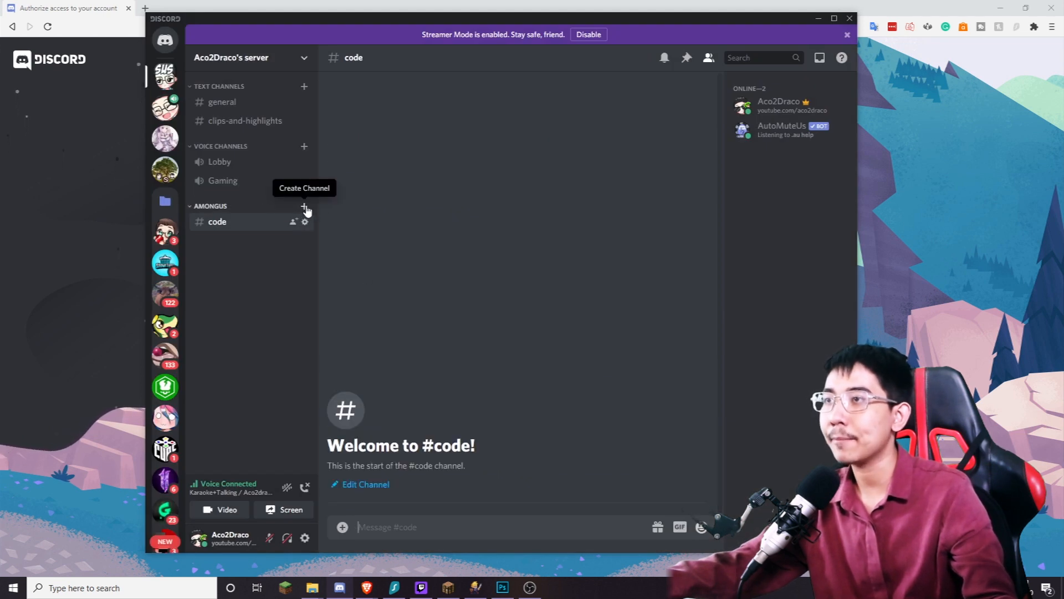
- Create a voice channel named Playing under the AmongUs category
left_click(304, 207)
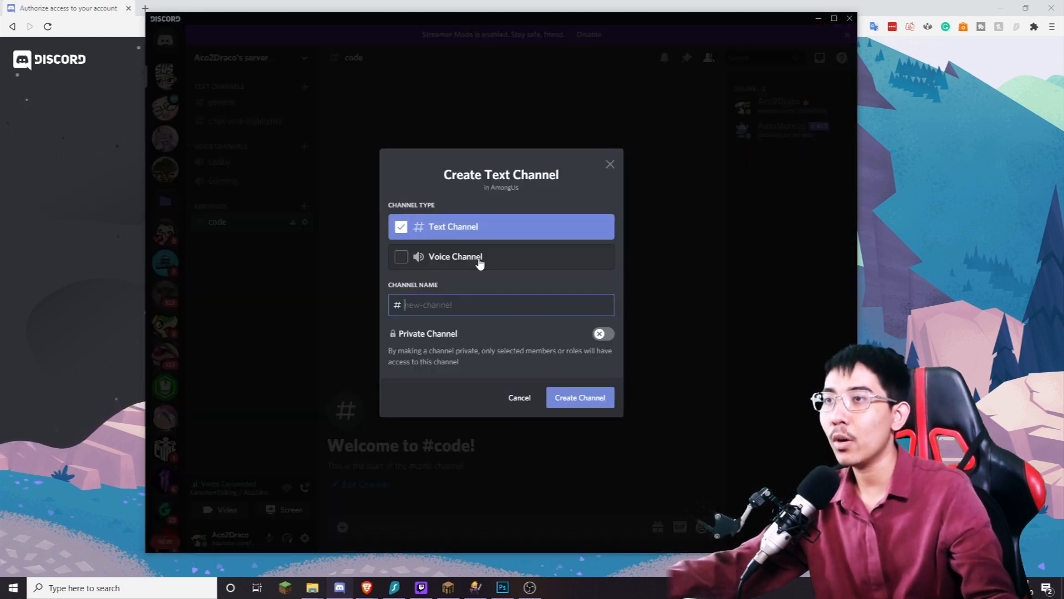
left_click(456, 257)
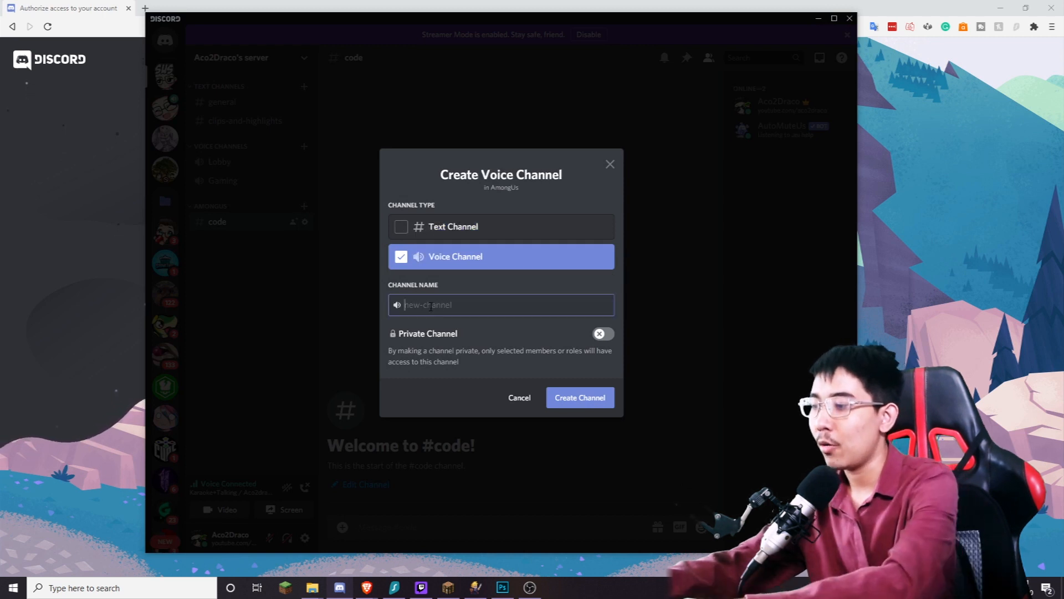
type("Playing")
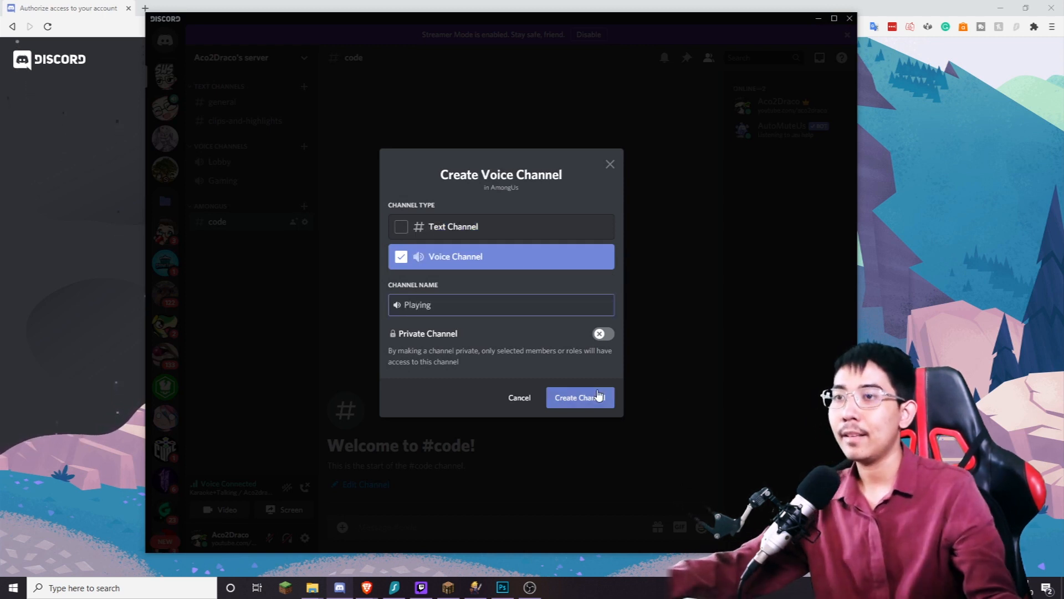
left_click(579, 397)
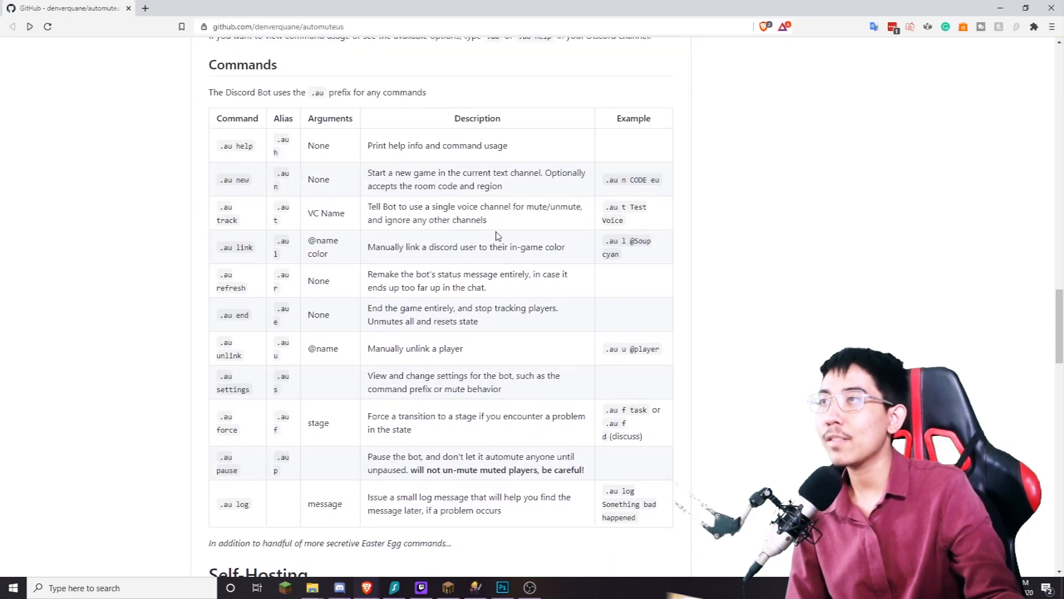
mouse_move(341, 112)
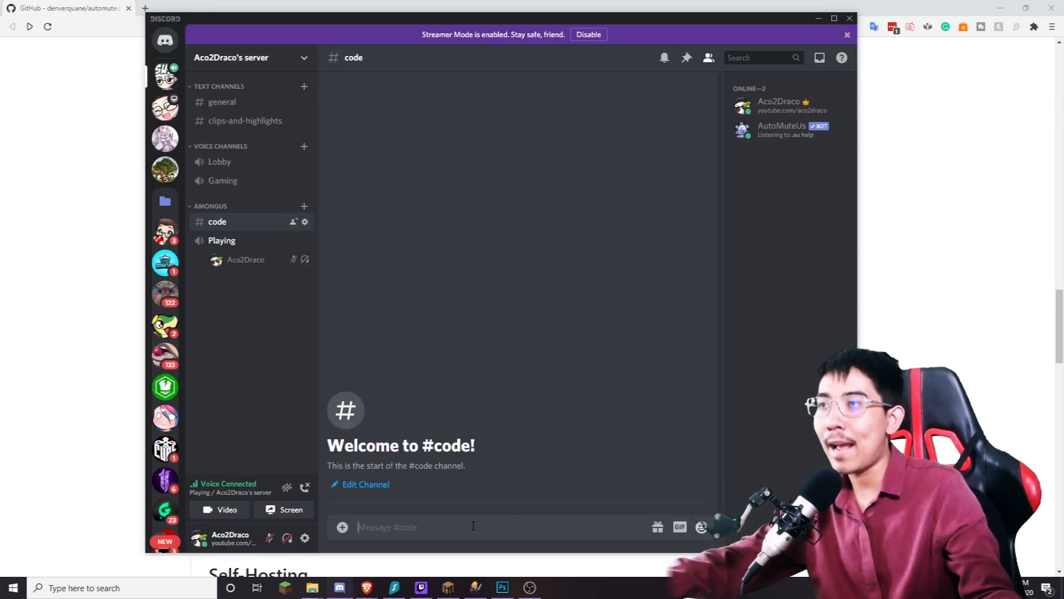
type(".au")
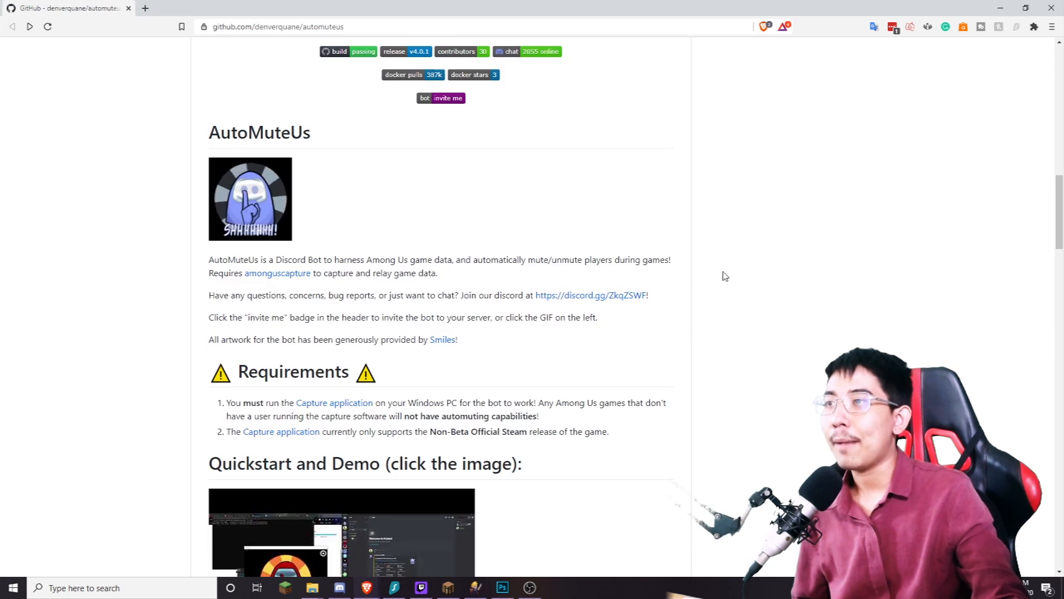
mouse_move(464, 245)
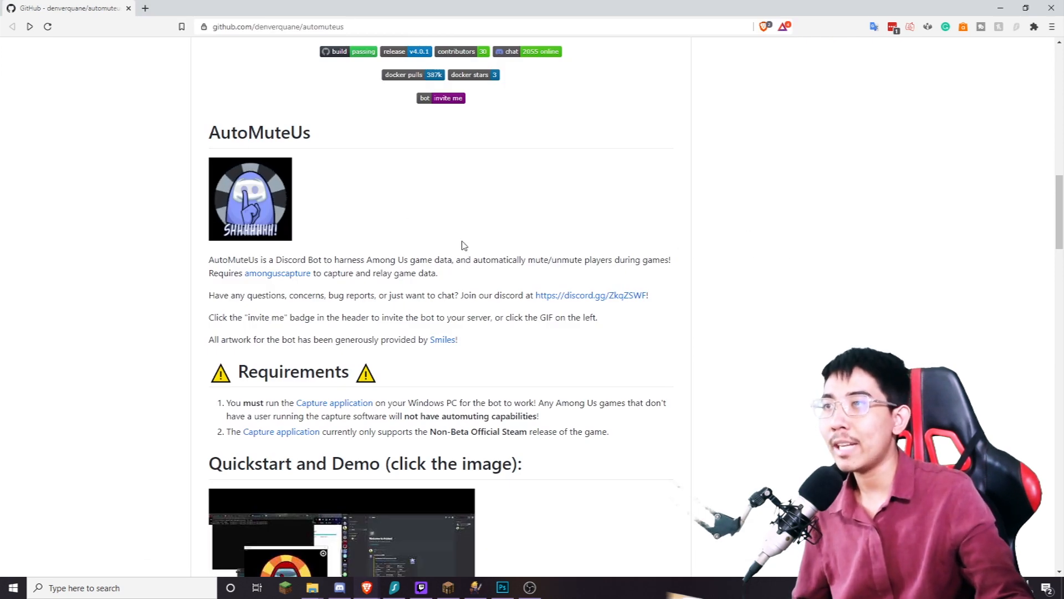
mouse_move(687, 232)
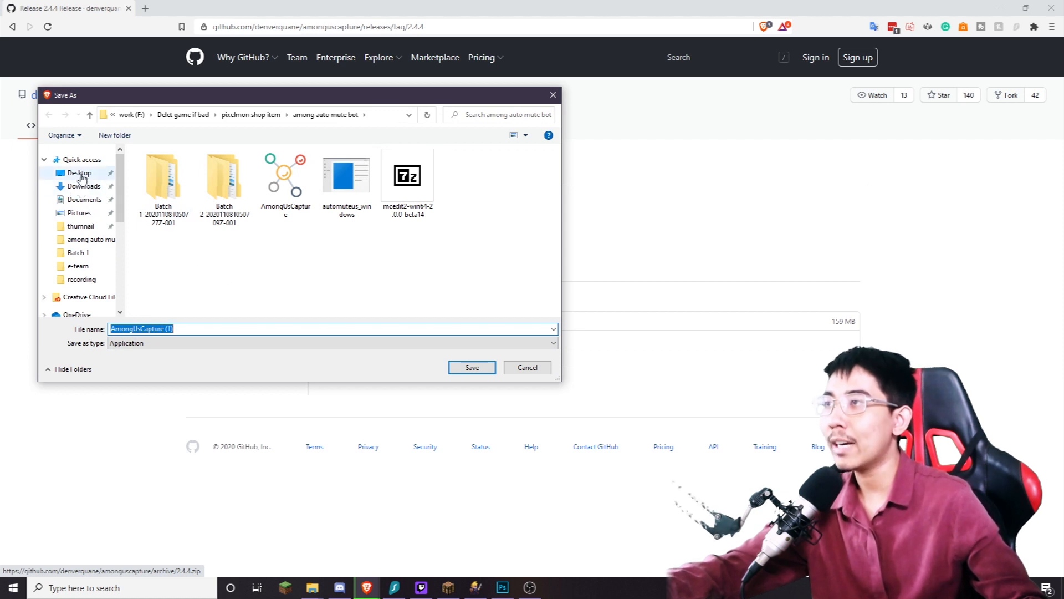
- Save the AmongUsCapture download to the Desktop
left_click(78, 173)
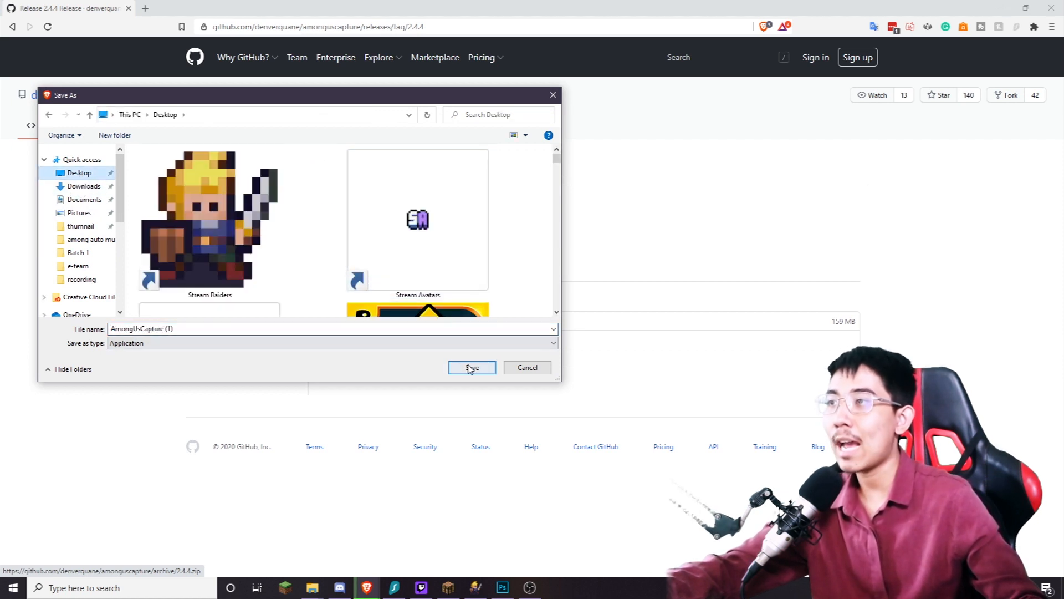
left_click(471, 367)
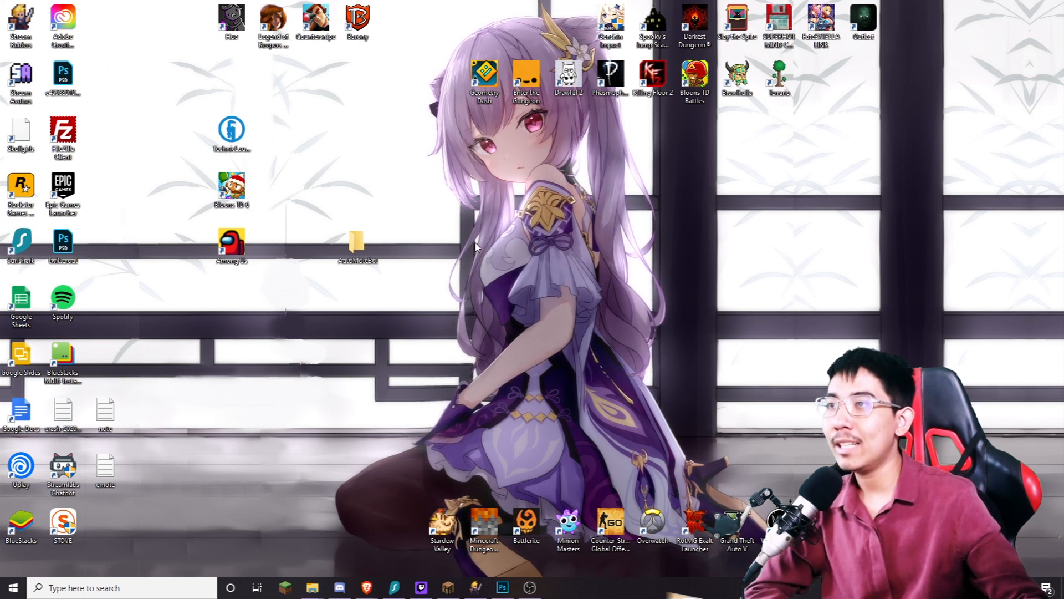
mouse_move(356, 240)
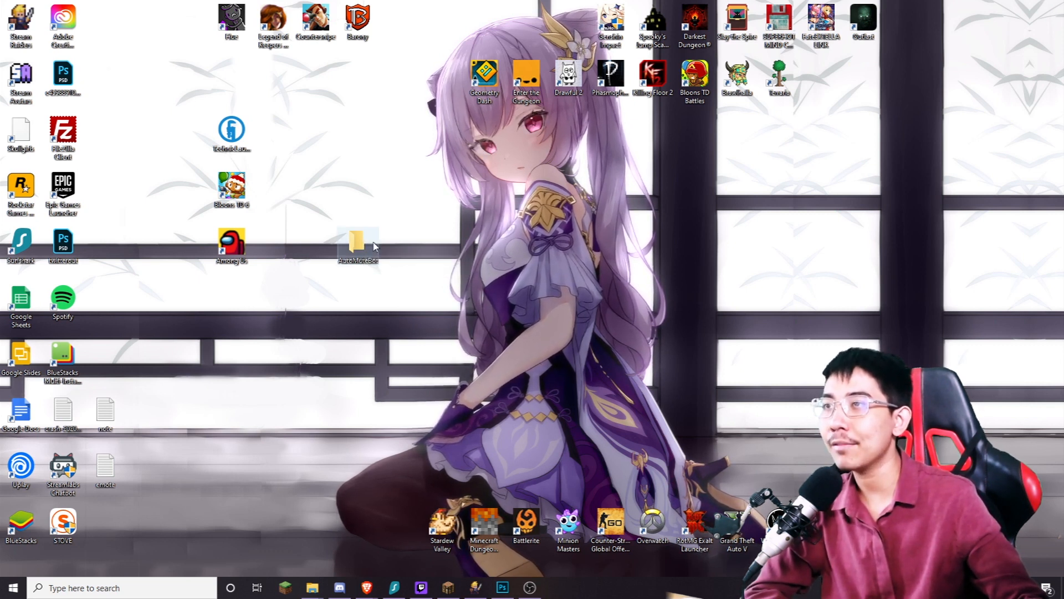
- Launch AmongUsCapture from the AutoMuteBot folder, running it anyway past the SmartScreen warning
double_click(358, 243)
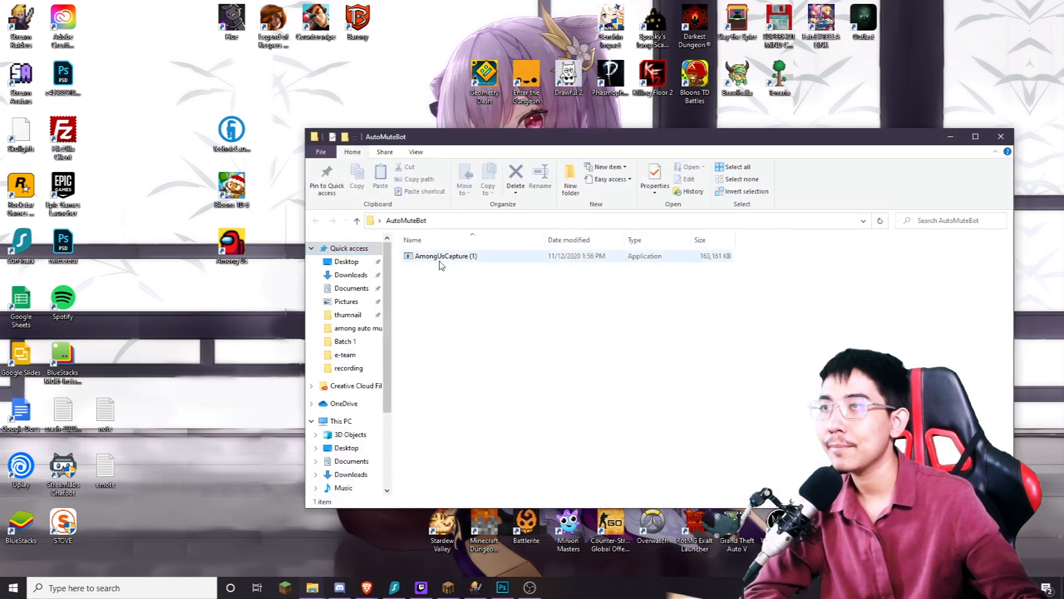
double_click(445, 256)
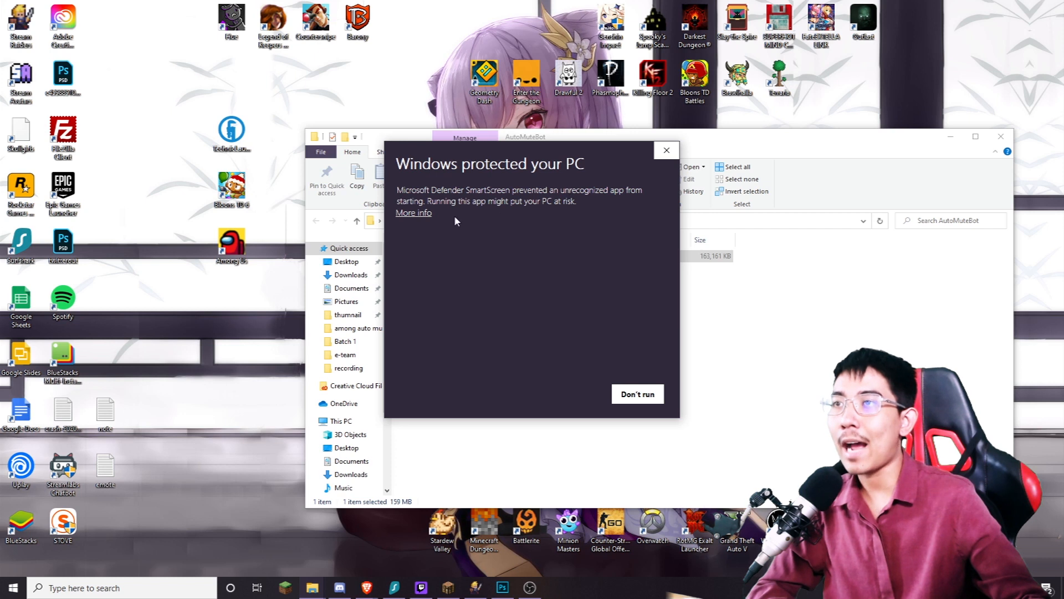
left_click(412, 213)
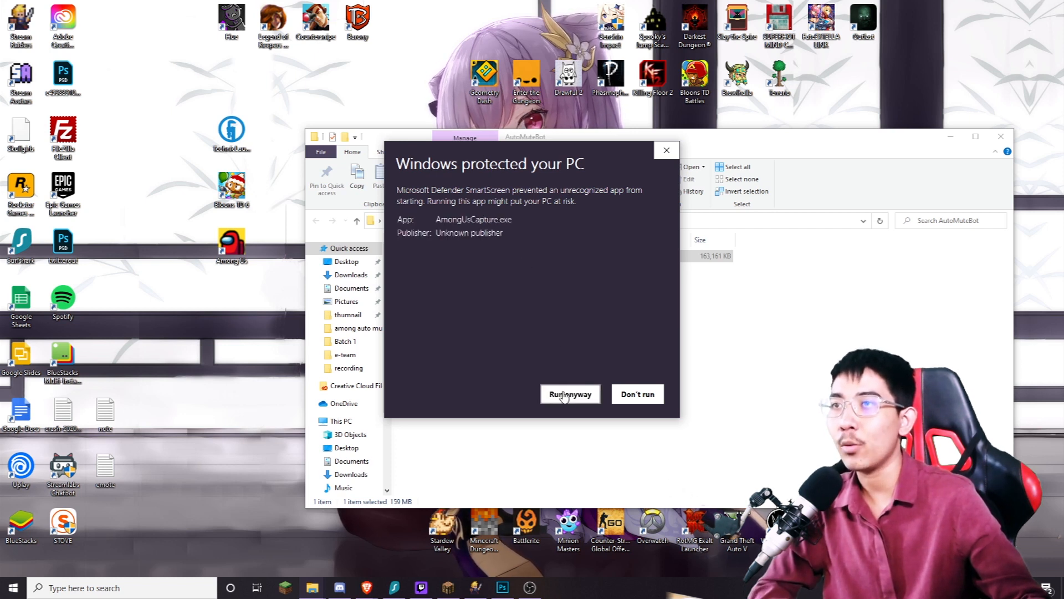
left_click(570, 394)
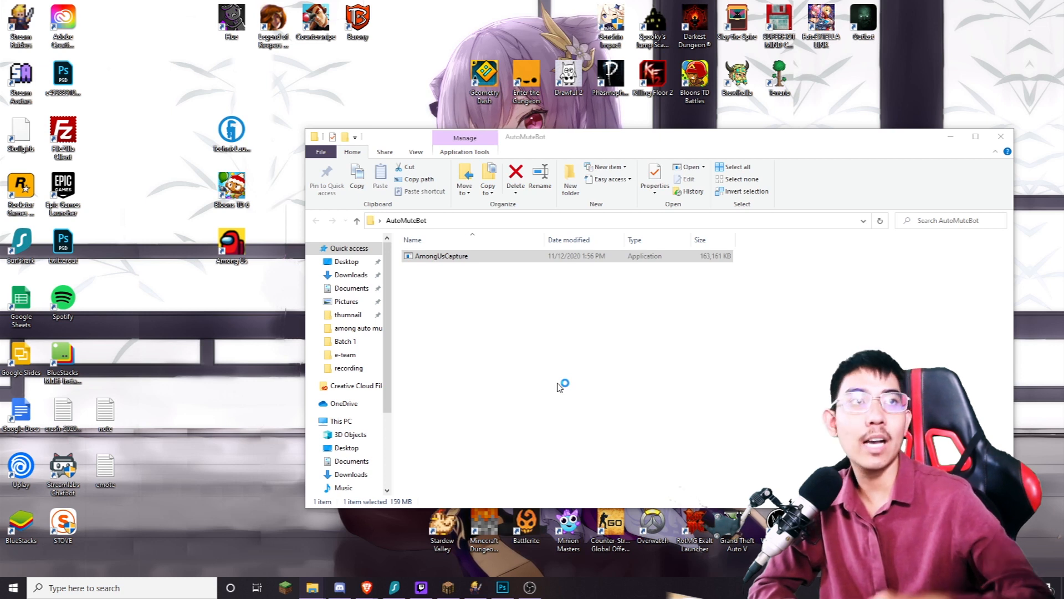
double_click(442, 256)
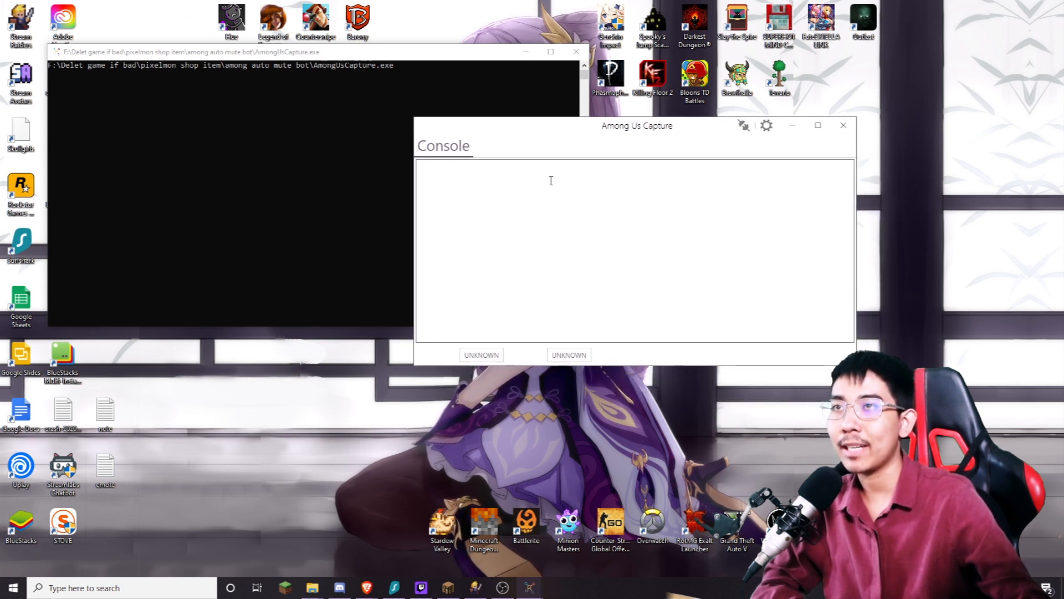
mouse_move(766, 126)
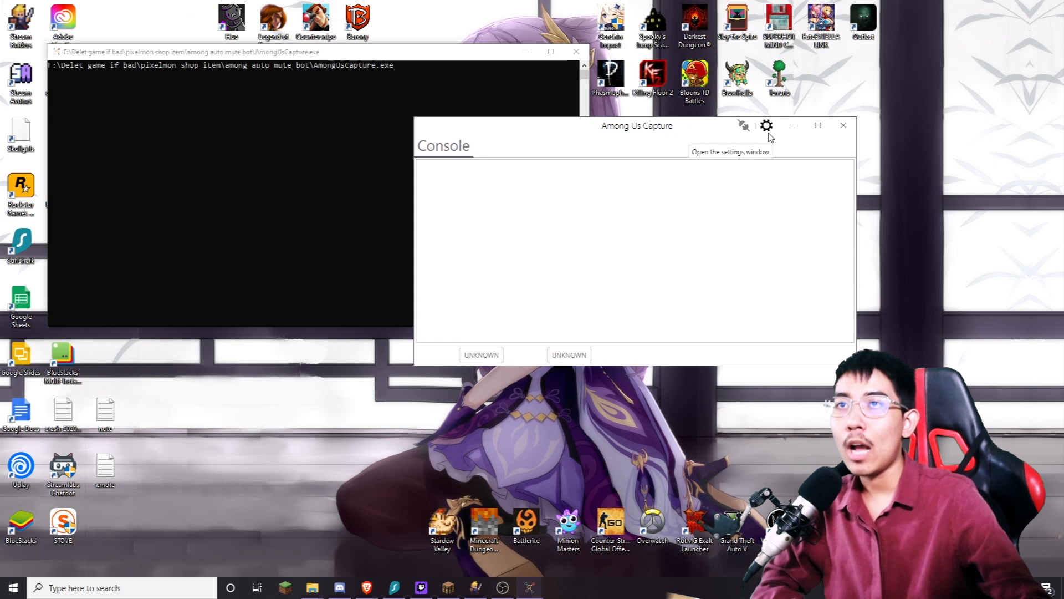
- Turn on dark mode in the capture app's settings
left_click(766, 126)
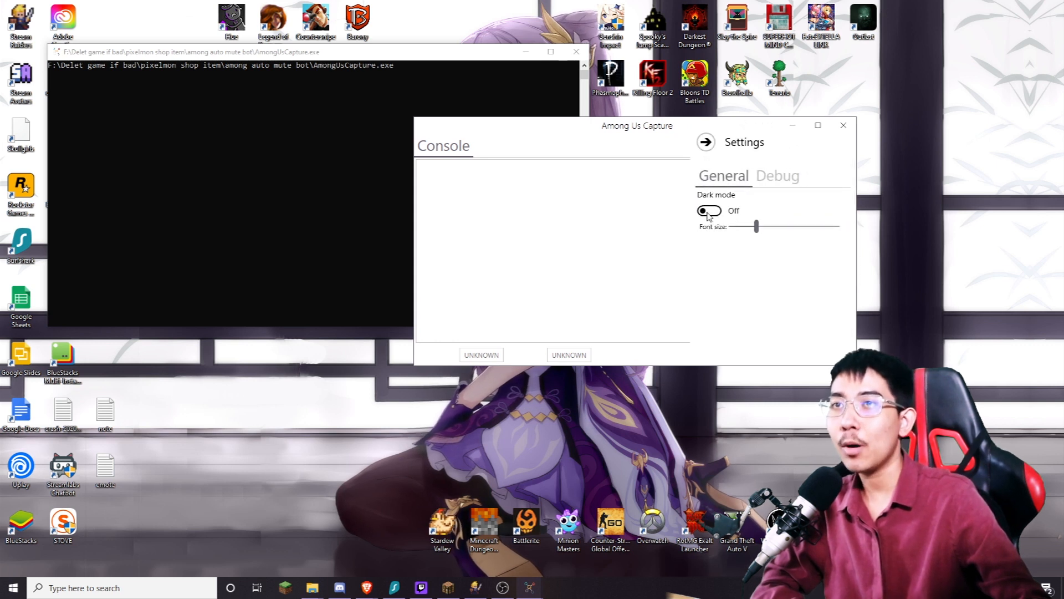
left_click(708, 211)
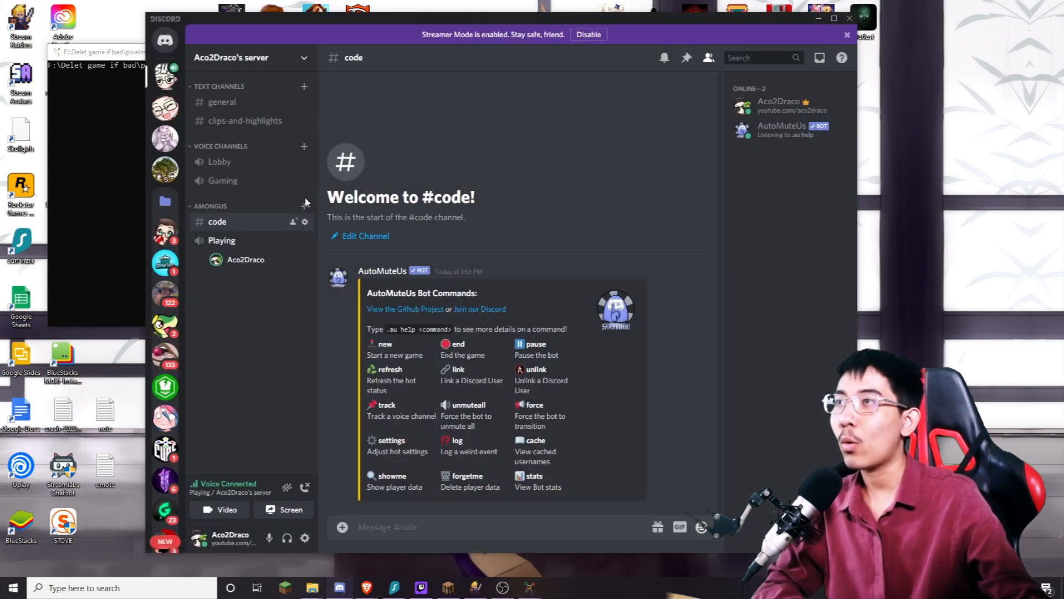
left_click(231, 56)
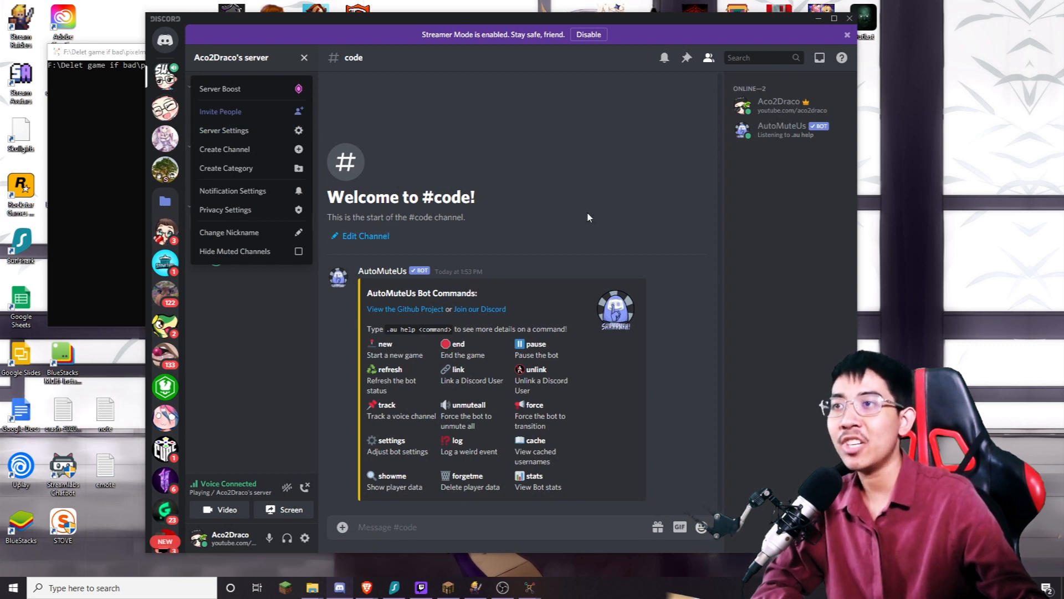
left_click(232, 57)
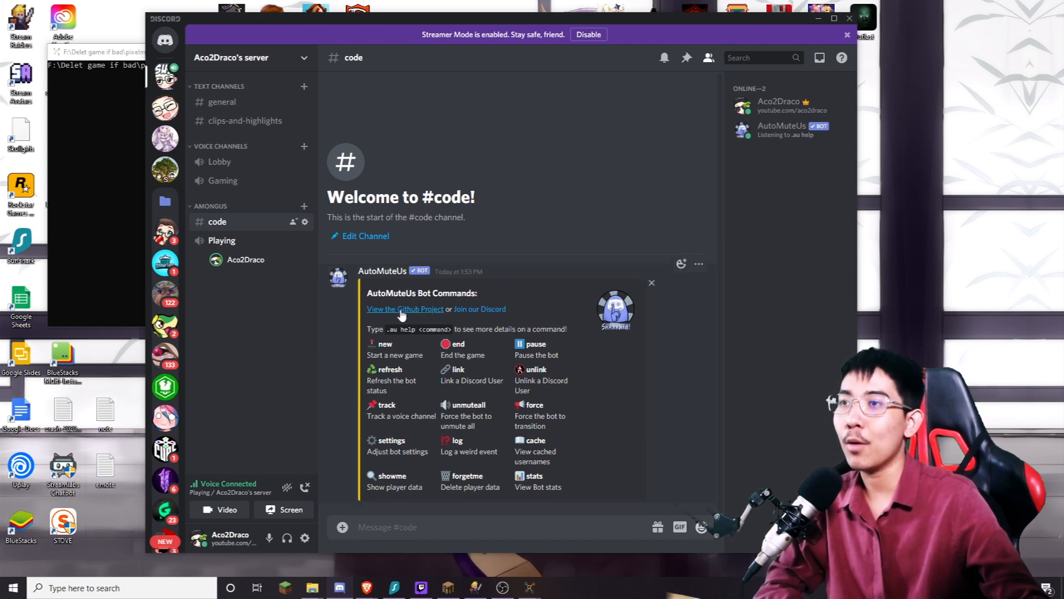
mouse_move(431, 491)
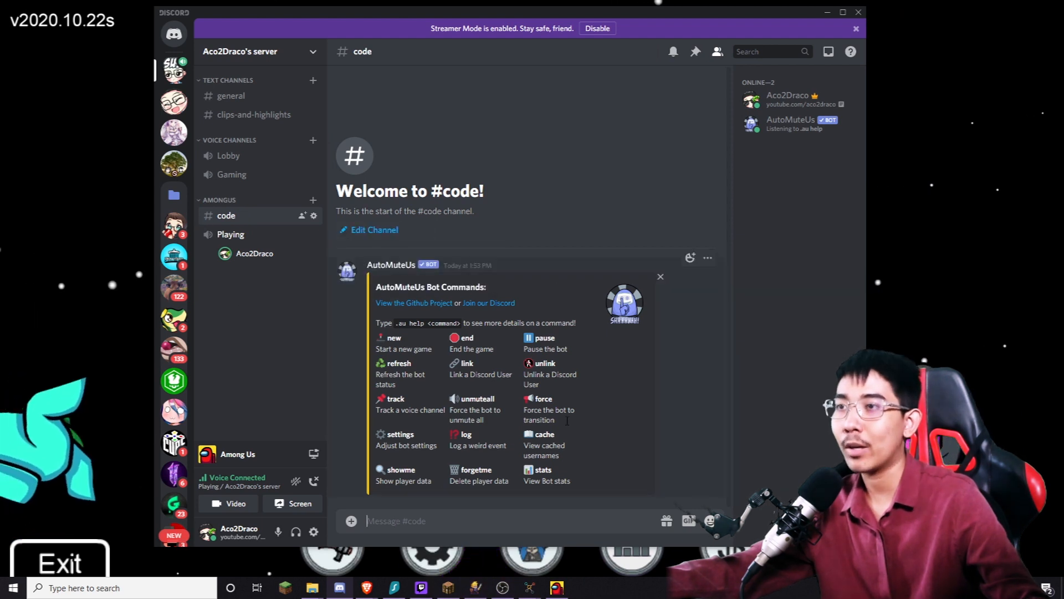
- Send the '.au n' command in #code to start a new AutoMuteUs game
left_click(475, 521)
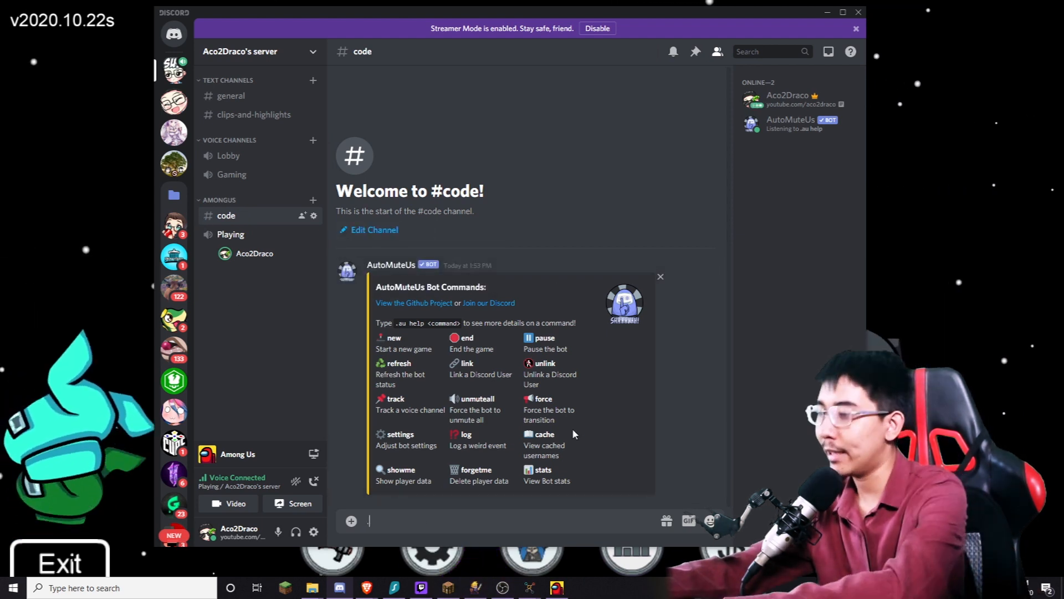
type(".au n")
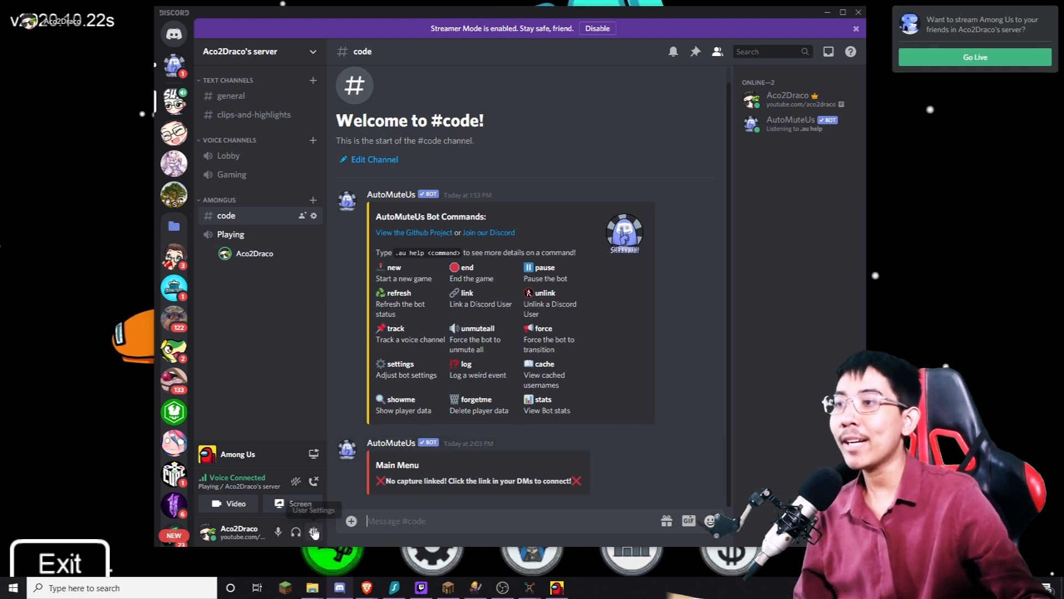
- Review 'Allow direct messages from server members' under User Settings > Privacy & Safety
left_click(314, 531)
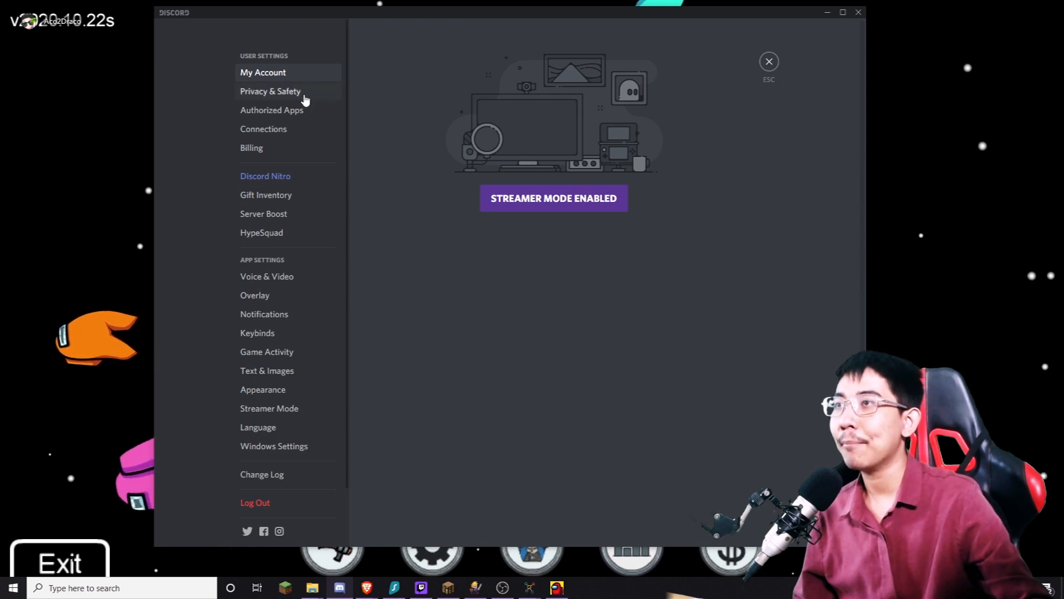
left_click(270, 91)
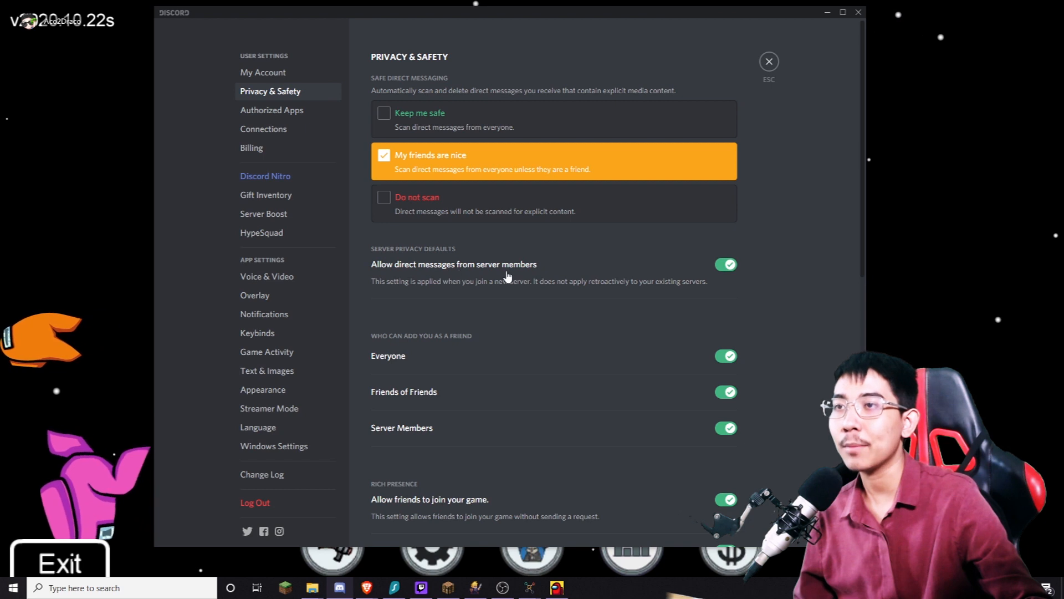
left_click(768, 61)
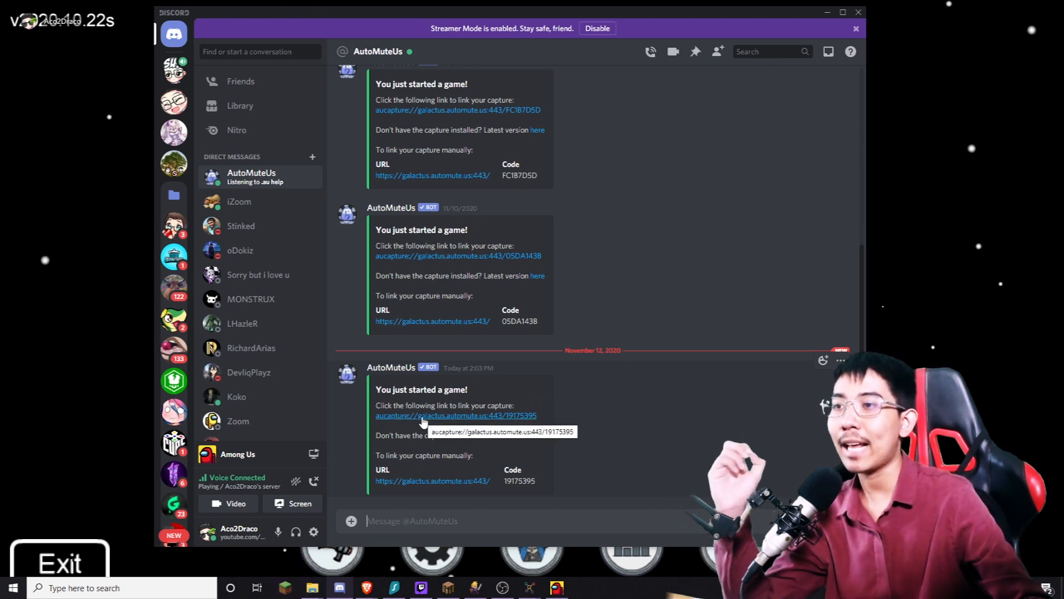
mouse_move(527, 587)
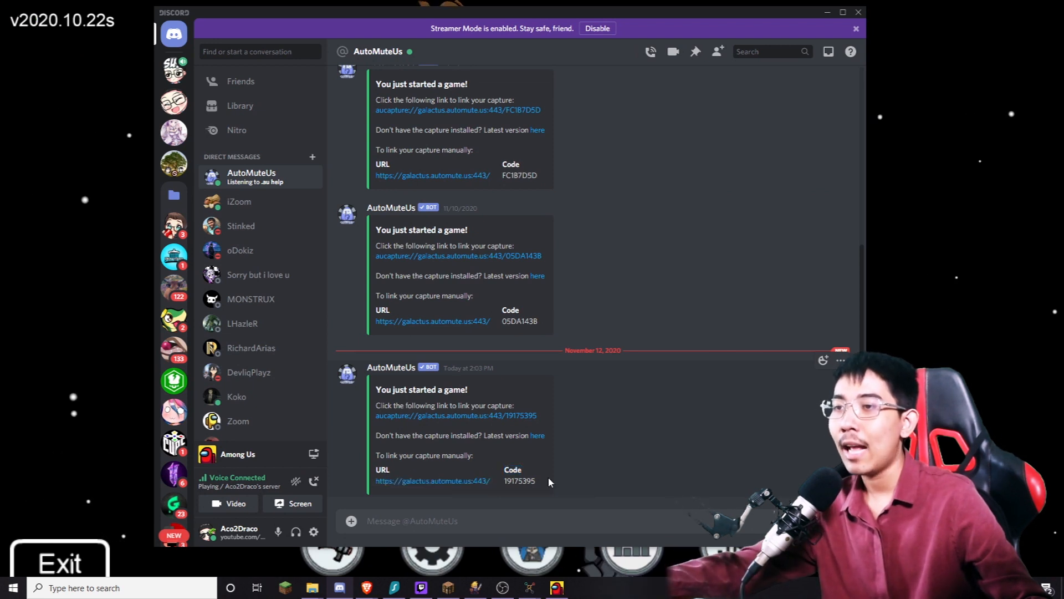
key("alt+tab")
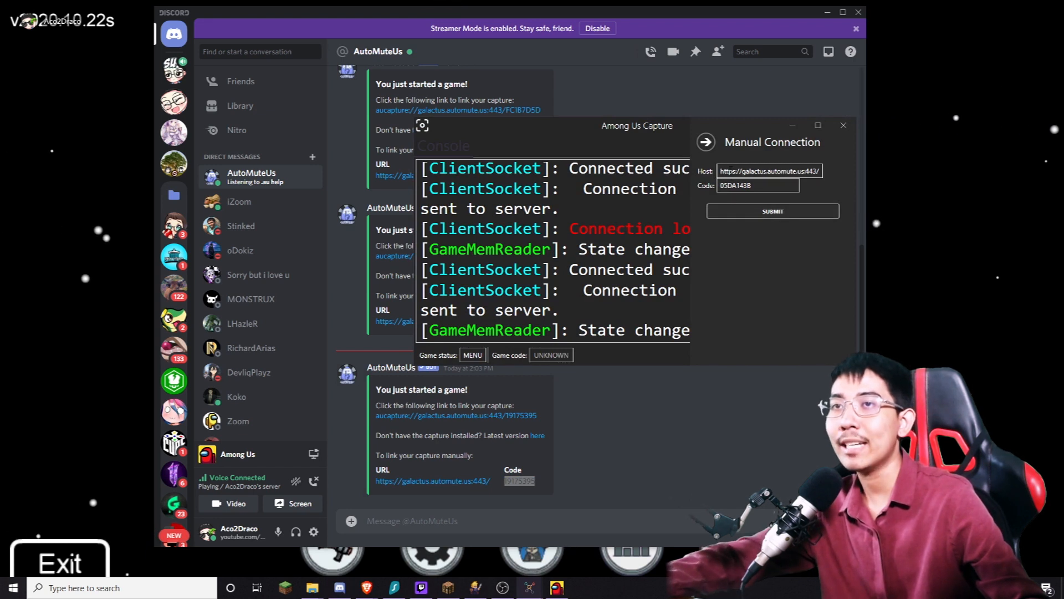
left_click(757, 185)
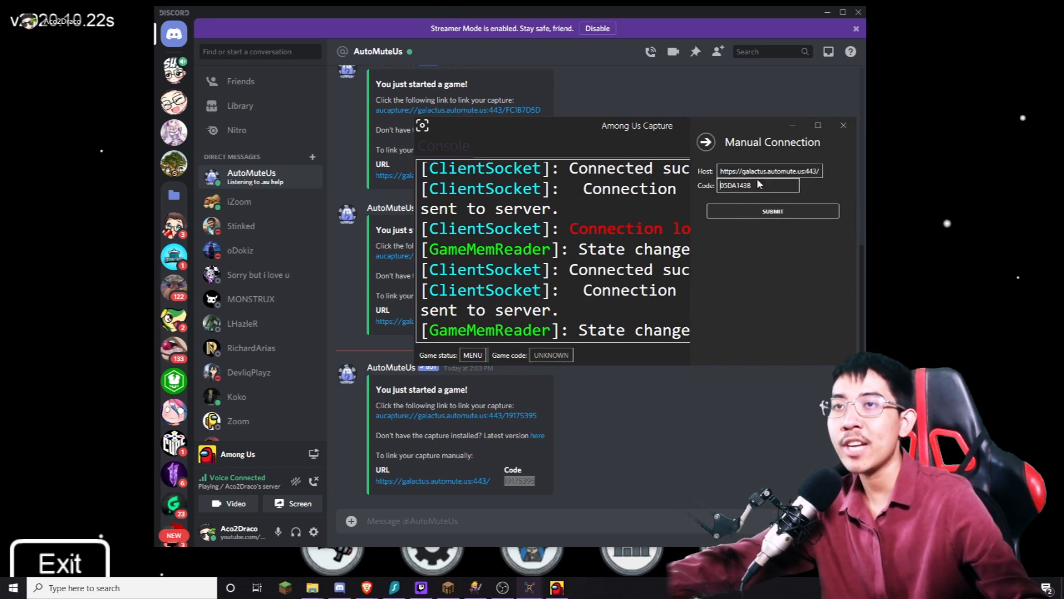
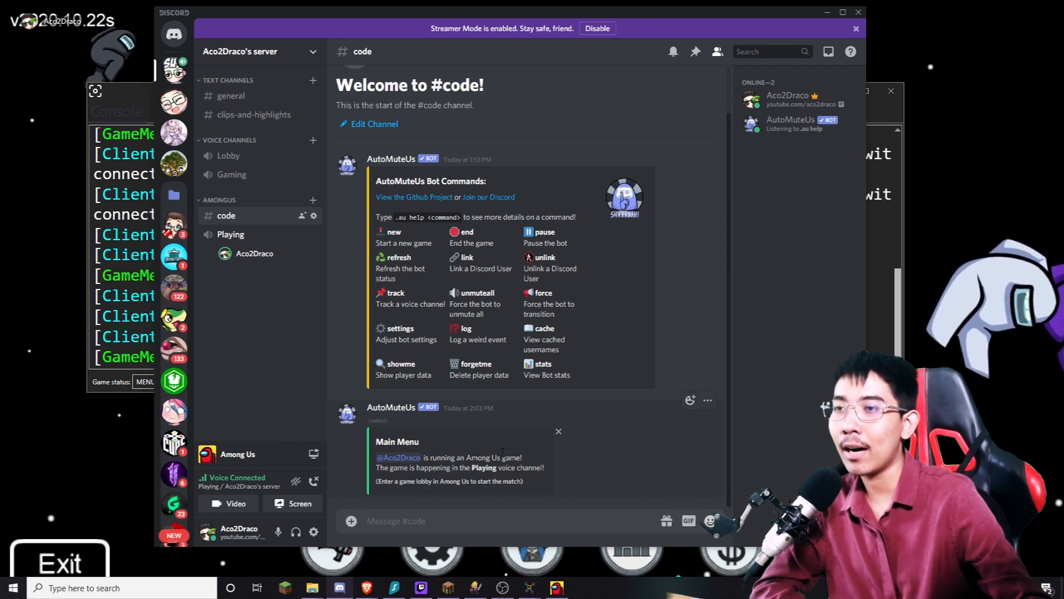
mouse_move(255, 244)
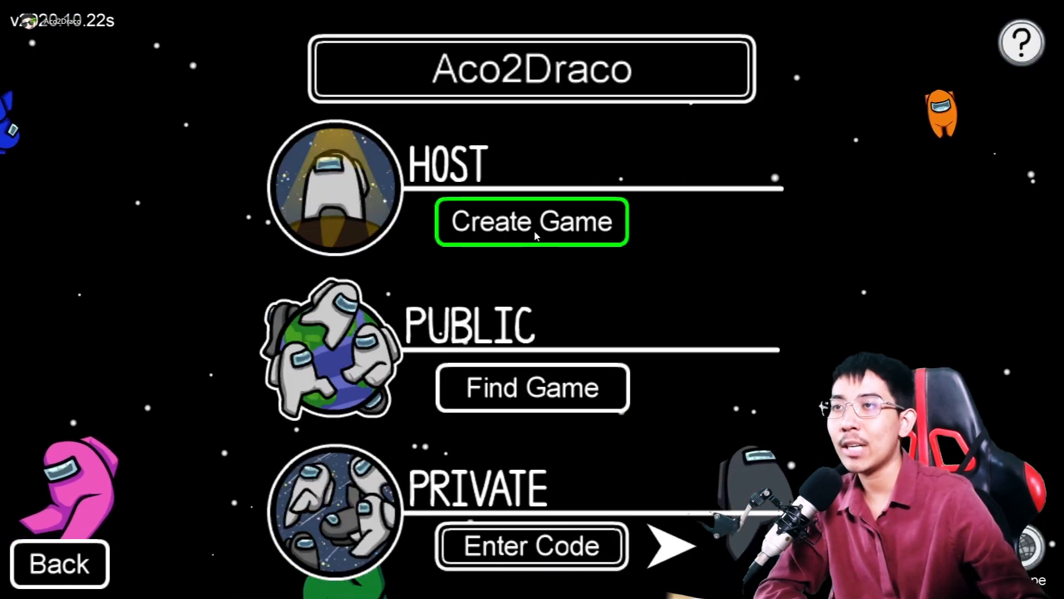
- Create a hosted Polus lobby for 10 players, producing room code GTQEQQ
left_click(531, 221)
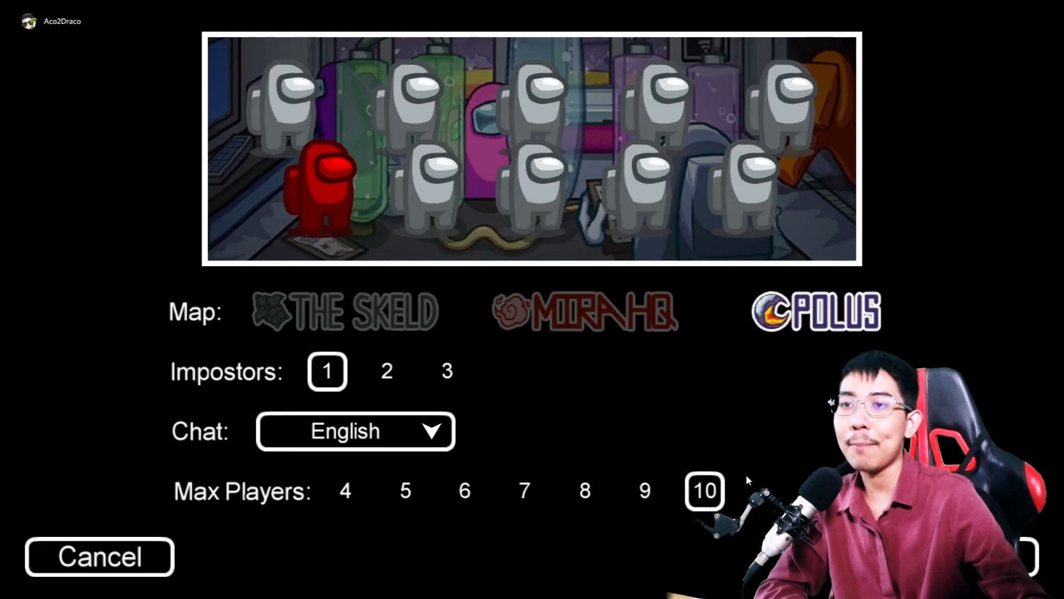
left_click(387, 371)
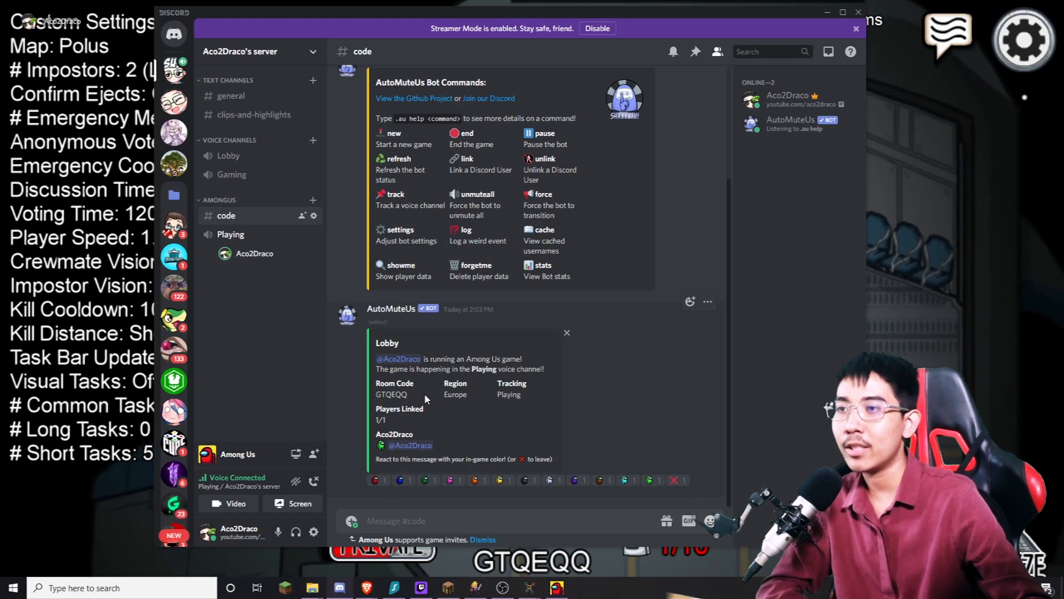
- View the AutoMuteUs Lobby embed in #code showing GTQEQQ, Europe, one linked player
double_click(391, 394)
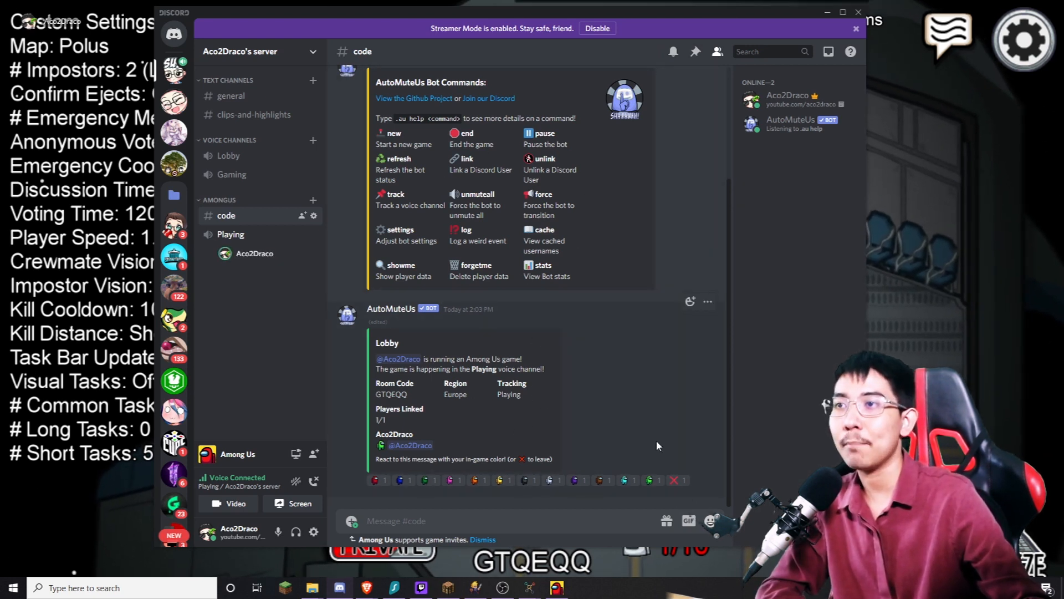
mouse_move(542, 453)
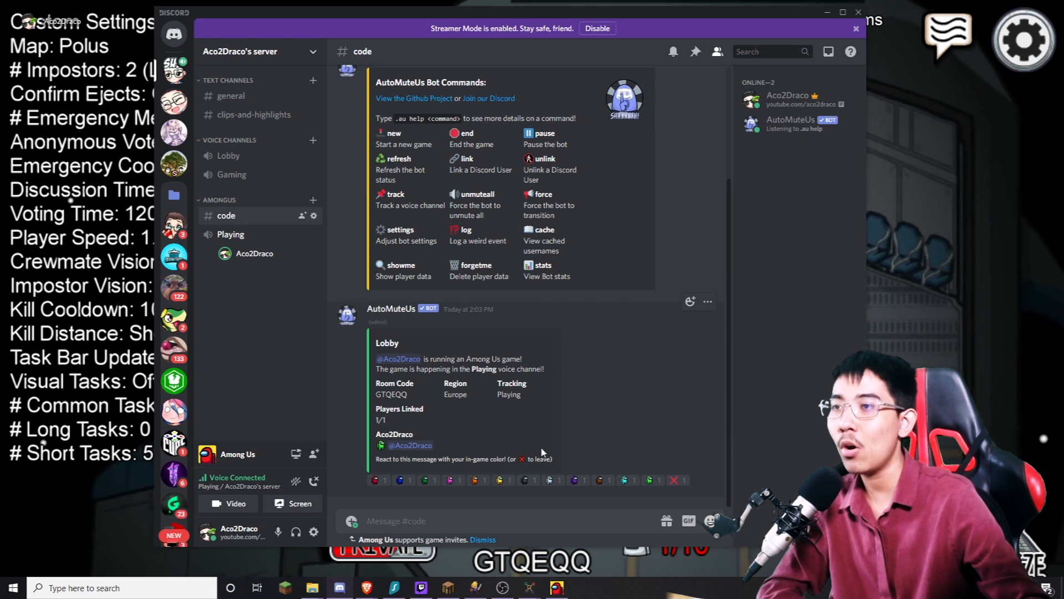